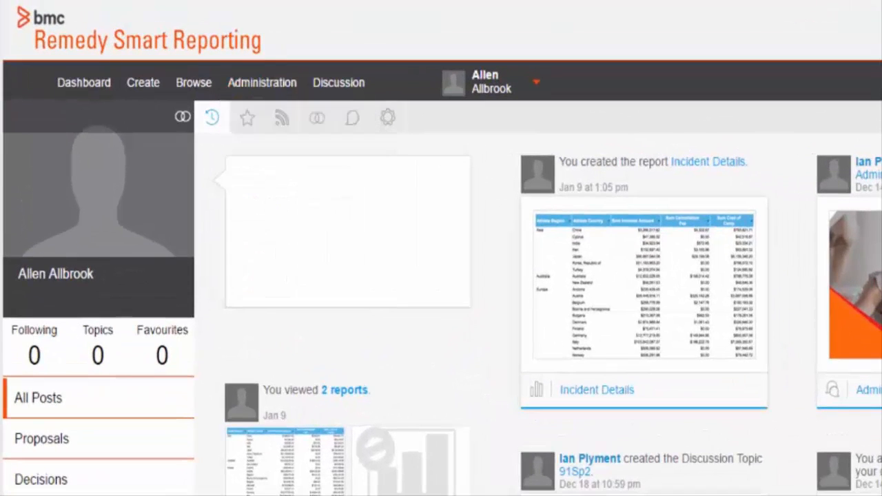
From the Admin Console, expand Roles and start adding a new role.
{"action": "left_click", "coordinate": [261, 83]}
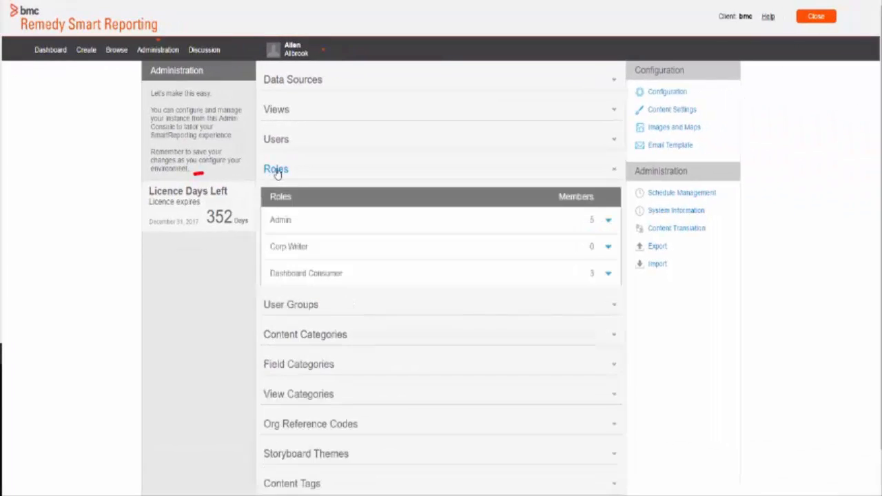
{"action": "left_click", "coordinate": [276, 168]}
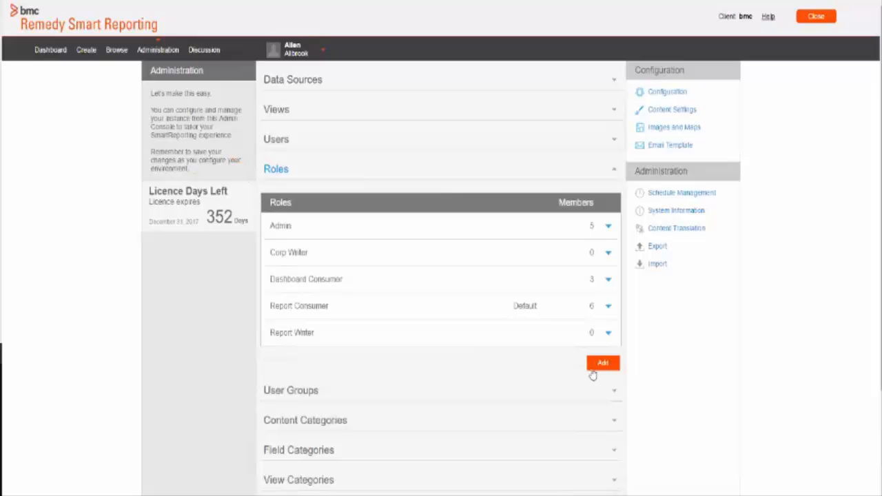
{"action": "left_click", "coordinate": [602, 362]}
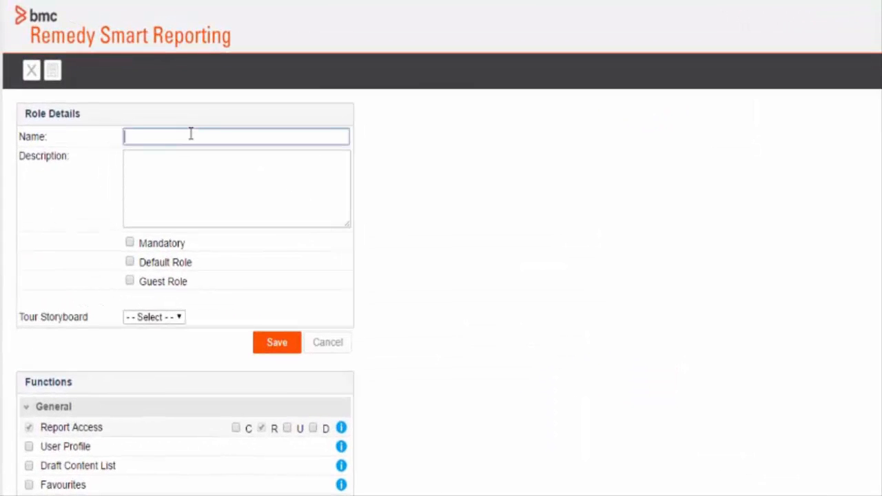
Name the role Collaboration Admin with the description 'users belonging to this group will have all collaboration feature rights.'.
{"action": "type", "text": "Co"}
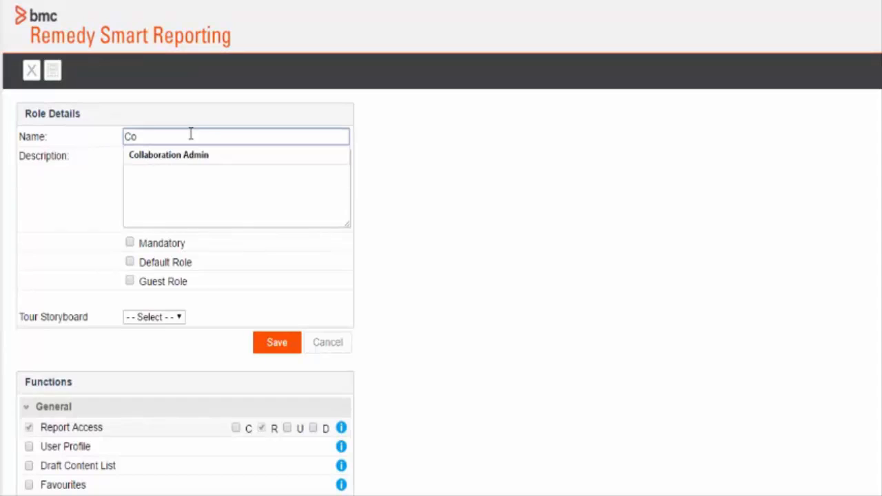
{"action": "left_click", "coordinate": [168, 154]}
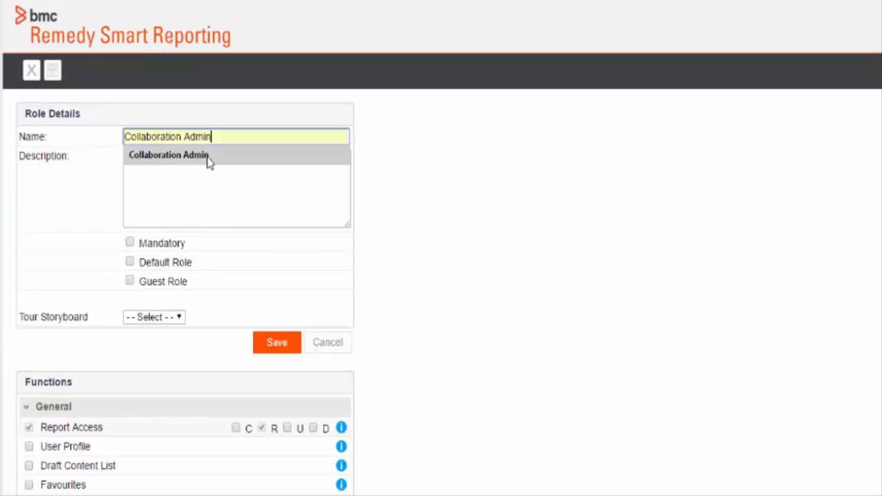
{"action": "type", "text": "use"}
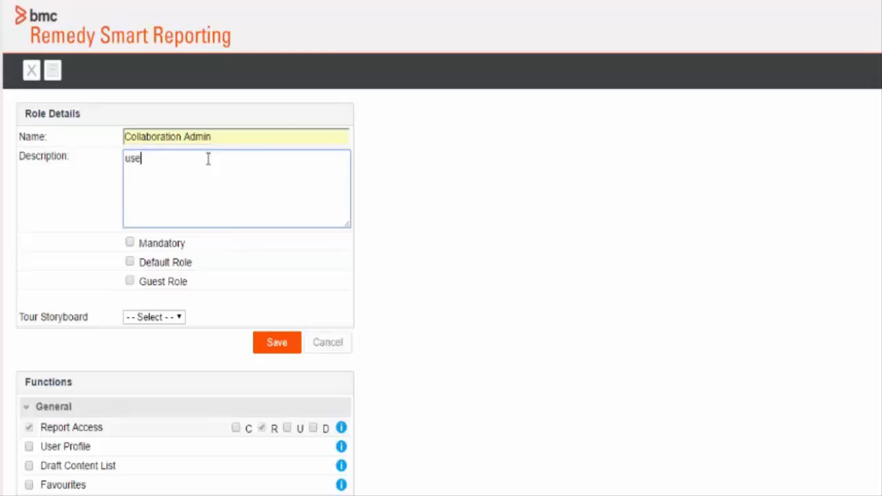
{"action": "type", "text": "rs belonging to this group will have all collaboration feature rights."}
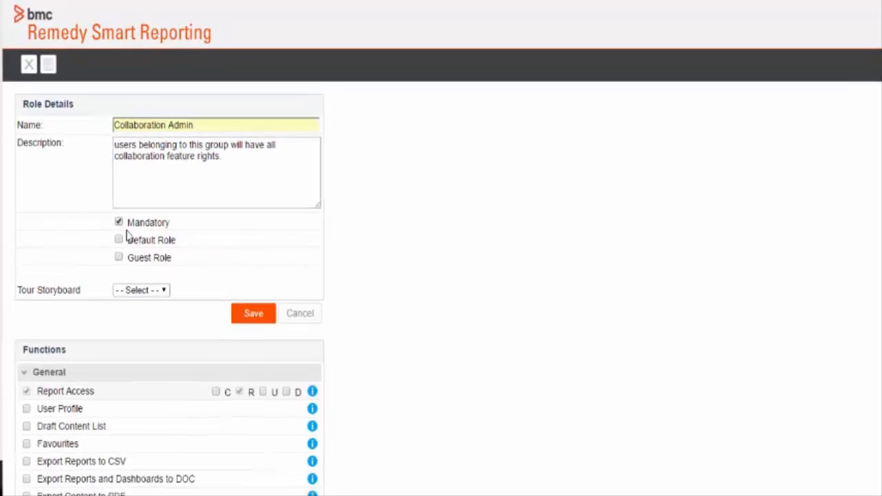
Under Functions, enable the Collaboration group's function for the role.
{"action": "scroll", "scroll_direction": "down", "scroll_amount": 3}
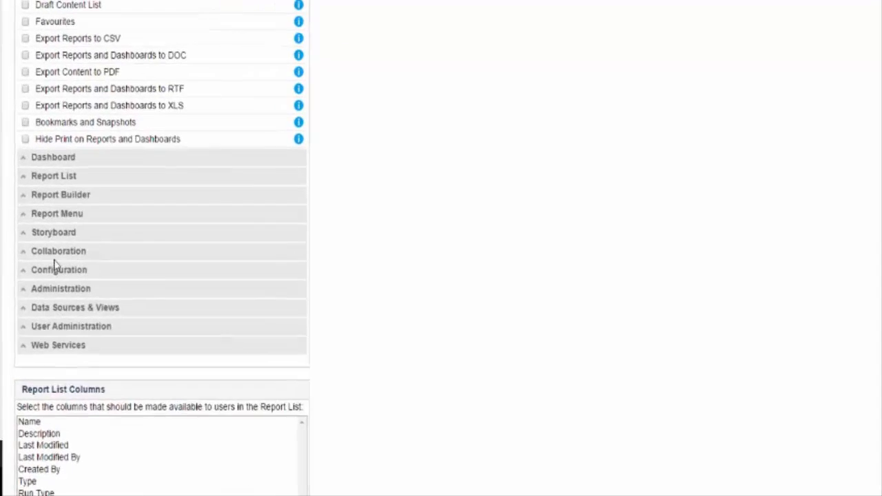
{"action": "left_click", "coordinate": [58, 251]}
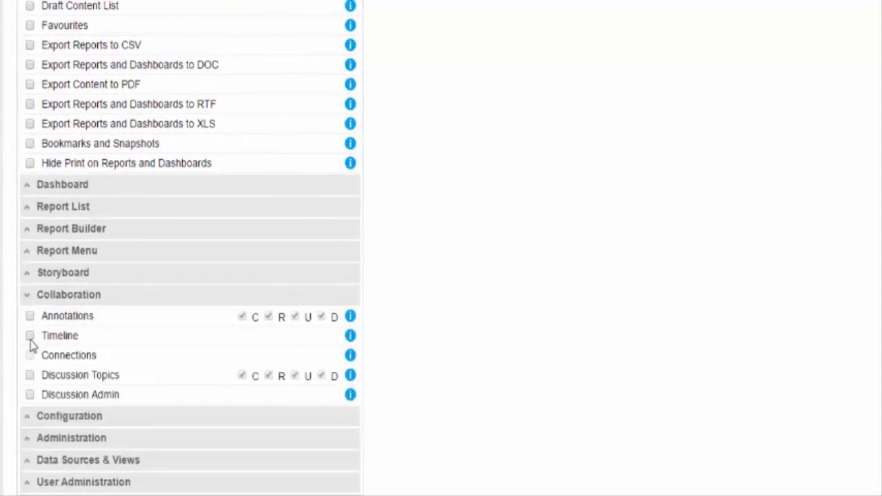
{"action": "left_click", "coordinate": [28, 335]}
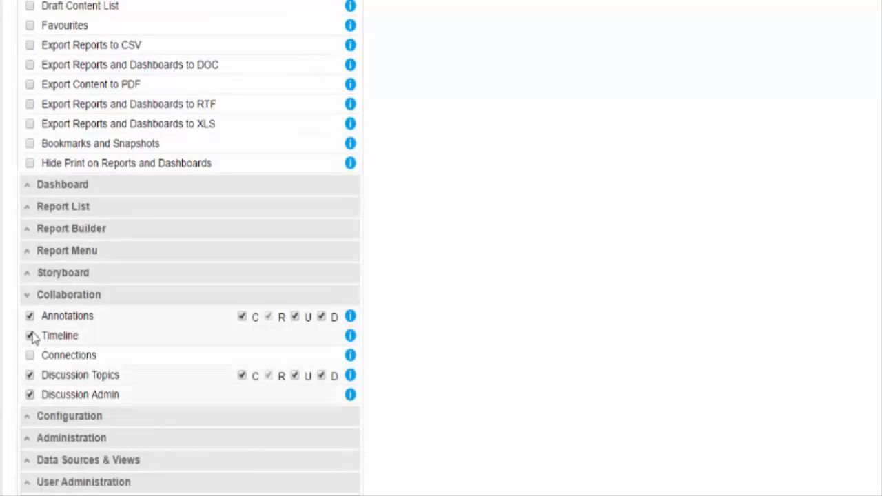
Enable Storyboard Admin and the other storyboard function, then save the role.
{"action": "left_click", "coordinate": [62, 273]}
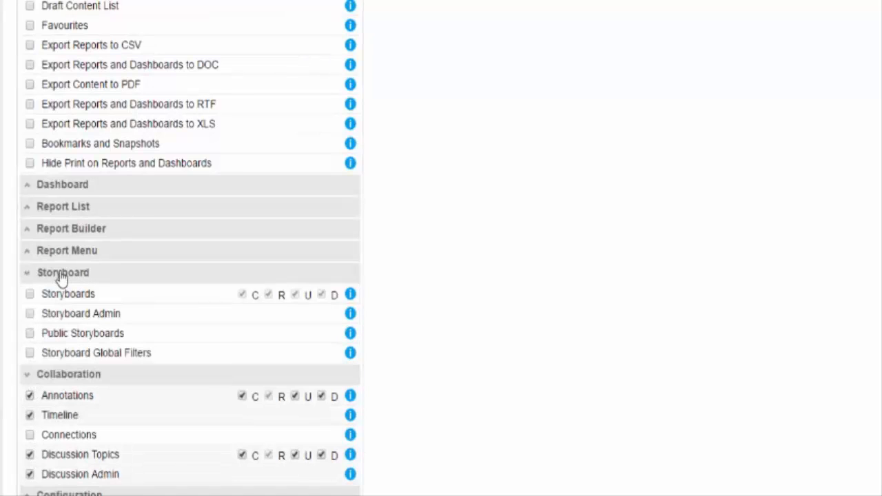
{"action": "left_click", "coordinate": [28, 294]}
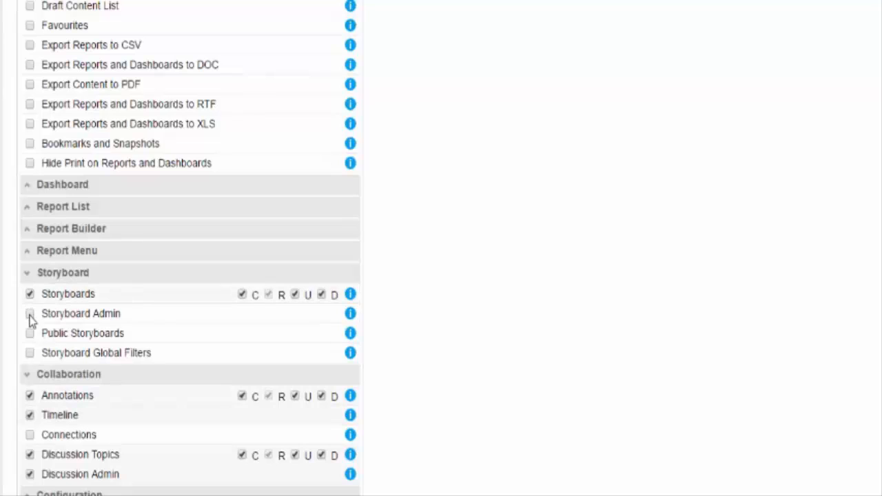
{"action": "left_click", "coordinate": [27, 312]}
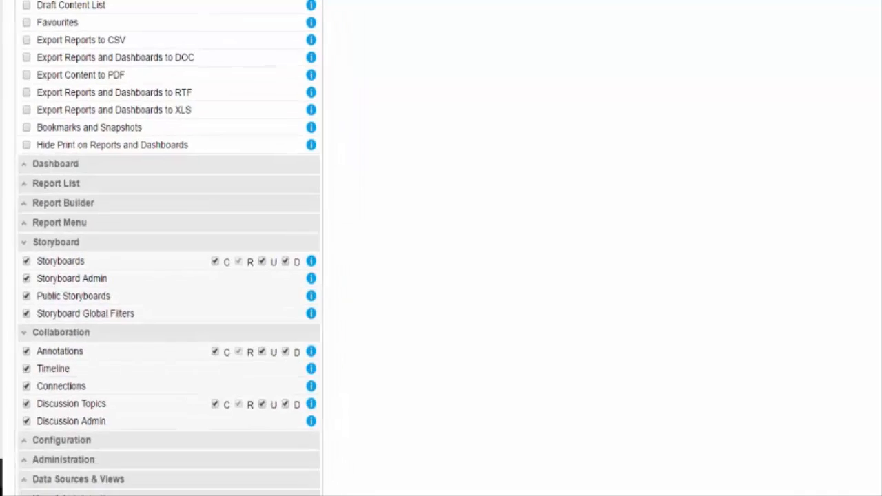
{"action": "scroll", "scroll_direction": "down", "scroll_amount": 3}
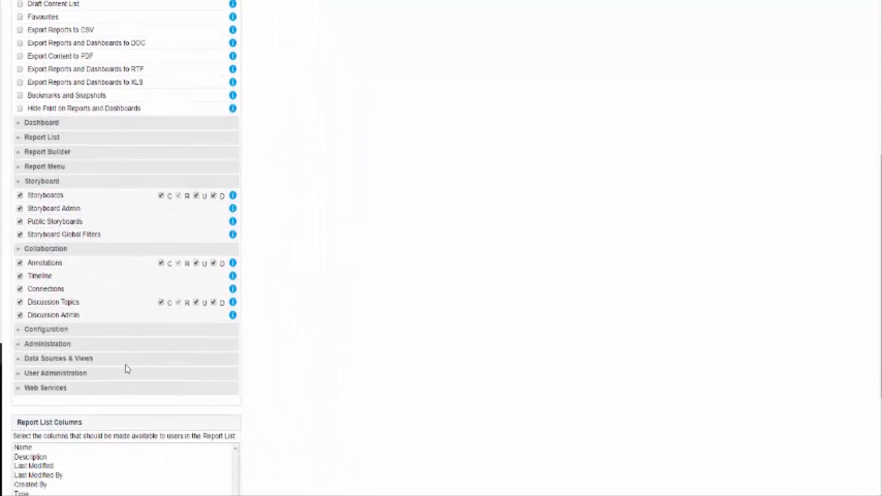
{"action": "scroll", "scroll_direction": "up", "scroll_amount": 3}
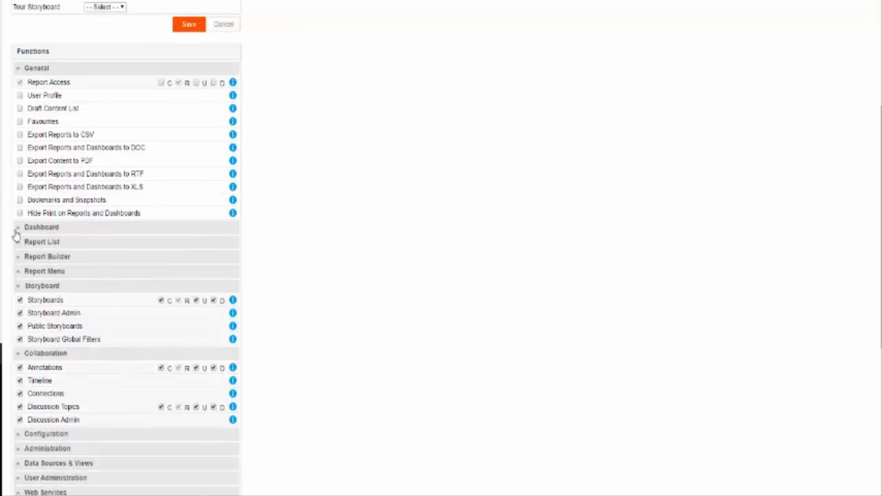
{"action": "scroll", "scroll_direction": "down", "scroll_amount": 3}
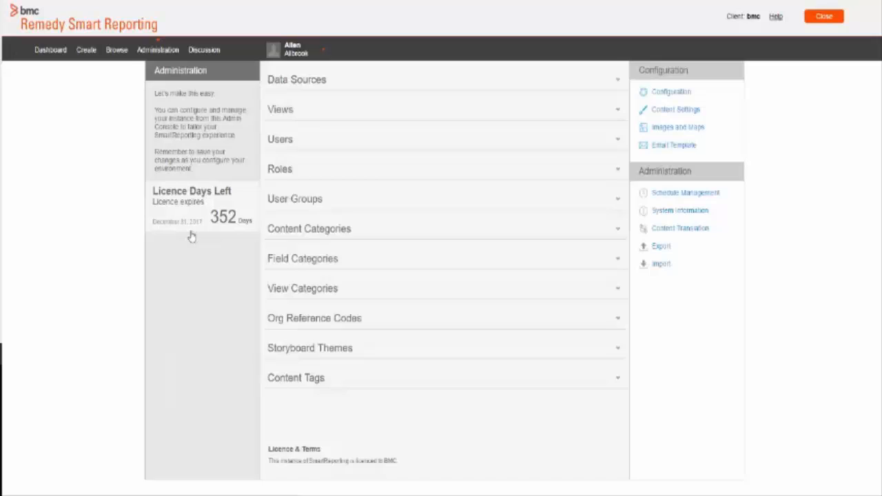
Confirm Collaboration Admin is listed under Roles, then change a user's role to Collaboration Admin.
{"action": "left_click", "coordinate": [278, 169]}
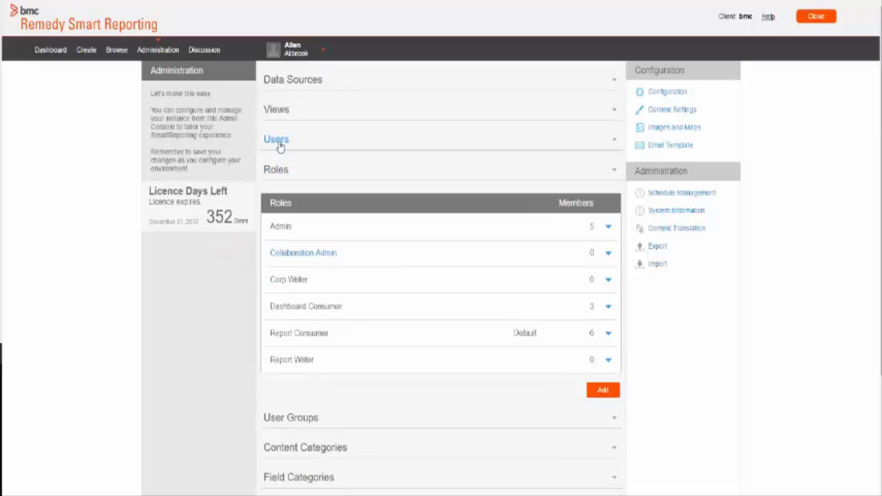
{"action": "left_click", "coordinate": [276, 138]}
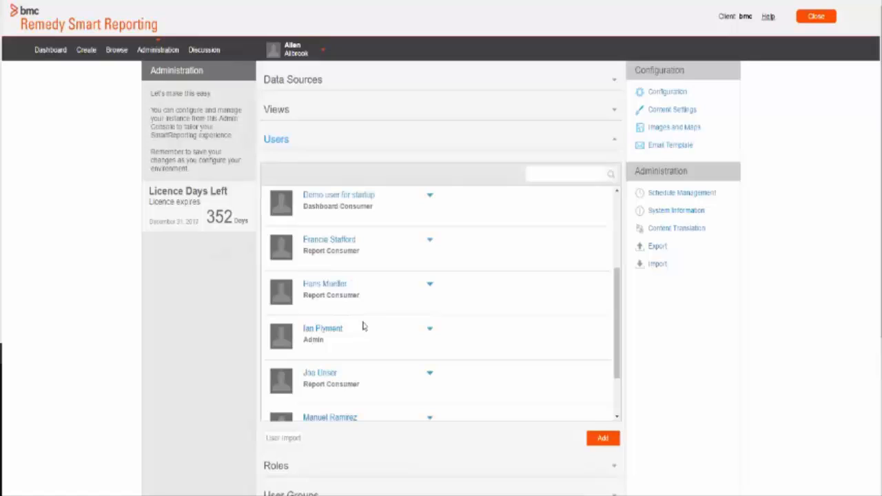
{"action": "scroll", "scroll_direction": "down", "scroll_amount": 3}
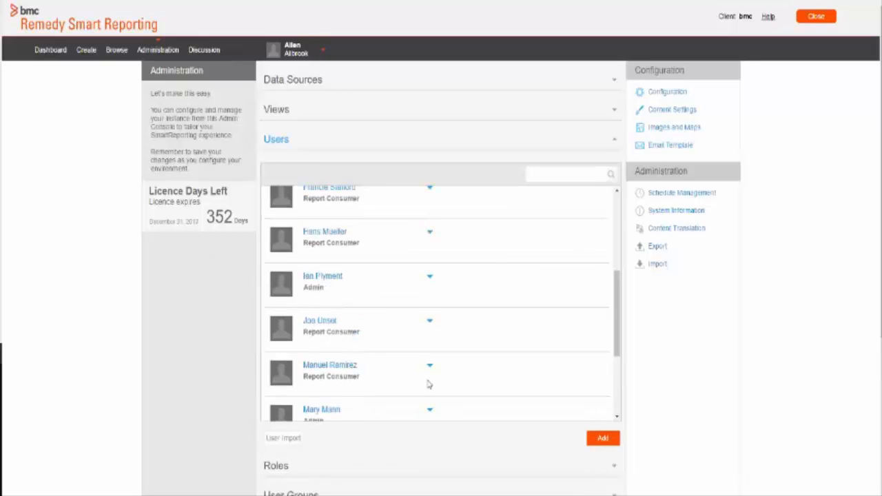
{"action": "left_click", "coordinate": [428, 365]}
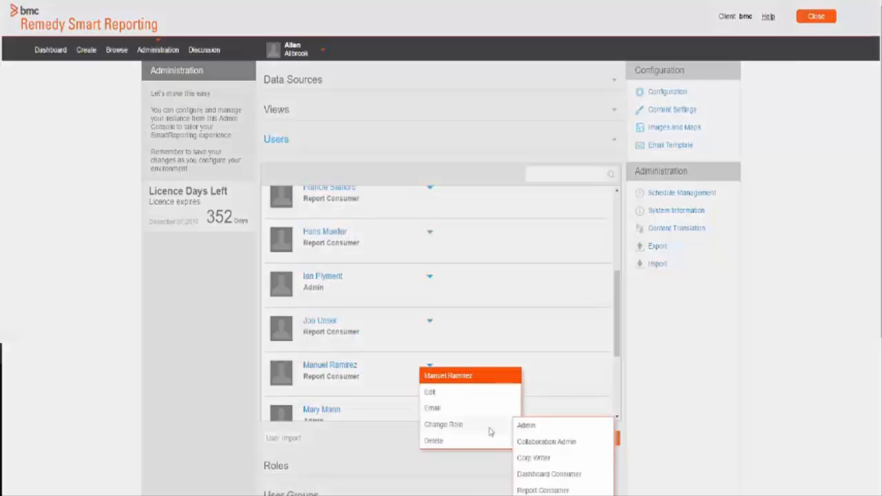
{"action": "left_click", "coordinate": [546, 442]}
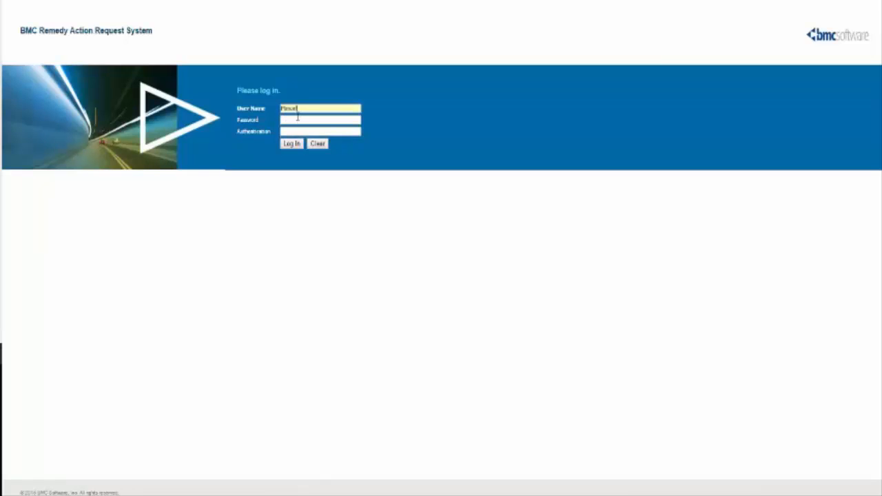
Sign in to AR System as the reassigned user and open the Smart Reporting Console.
{"action": "left_click", "coordinate": [289, 143]}
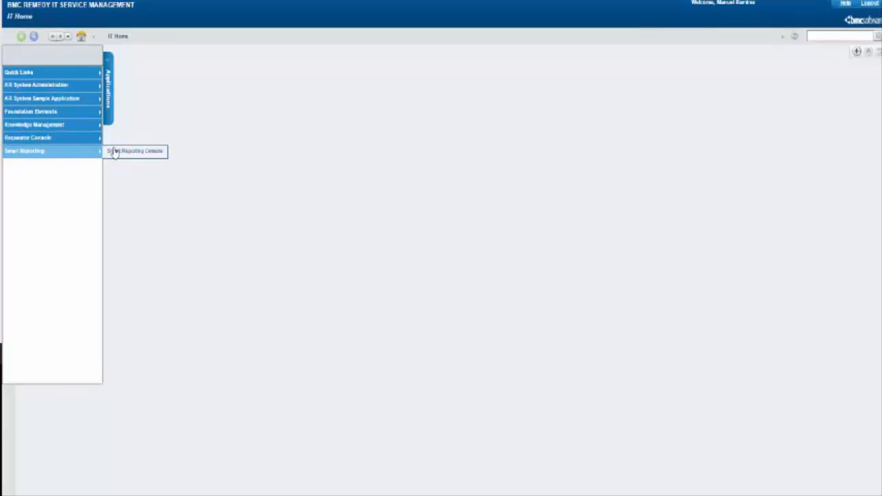
{"action": "left_click", "coordinate": [136, 150]}
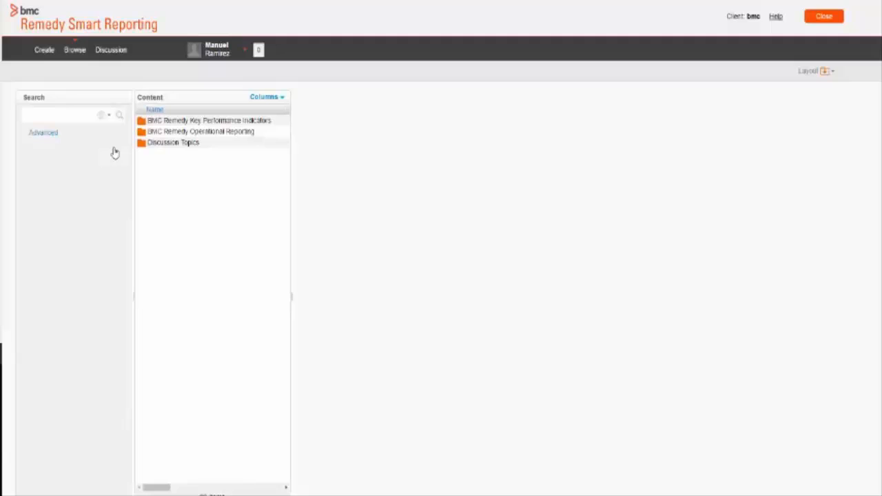
{"action": "mouse_move", "coordinate": [50, 64]}
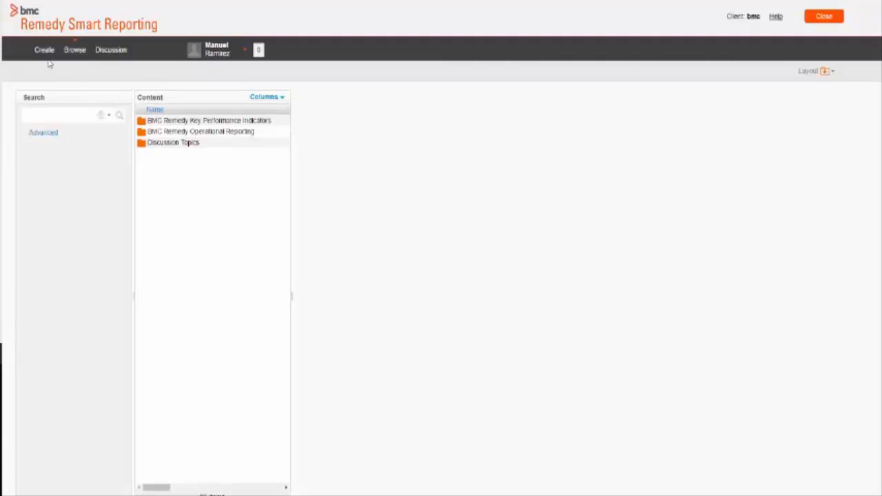
Check the Create menu's limited options, then open Incident Details under Incident Management.
{"action": "left_click", "coordinate": [36, 50]}
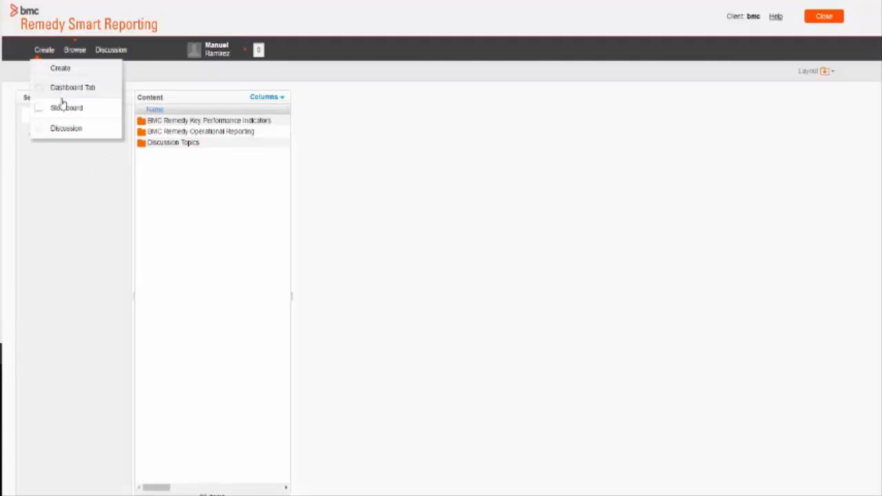
{"action": "mouse_move", "coordinate": [66, 133]}
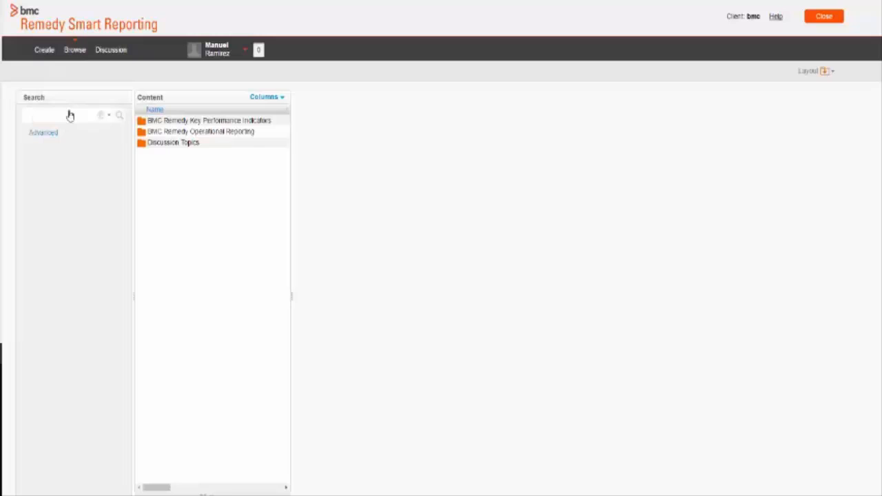
{"action": "left_click", "coordinate": [201, 131]}
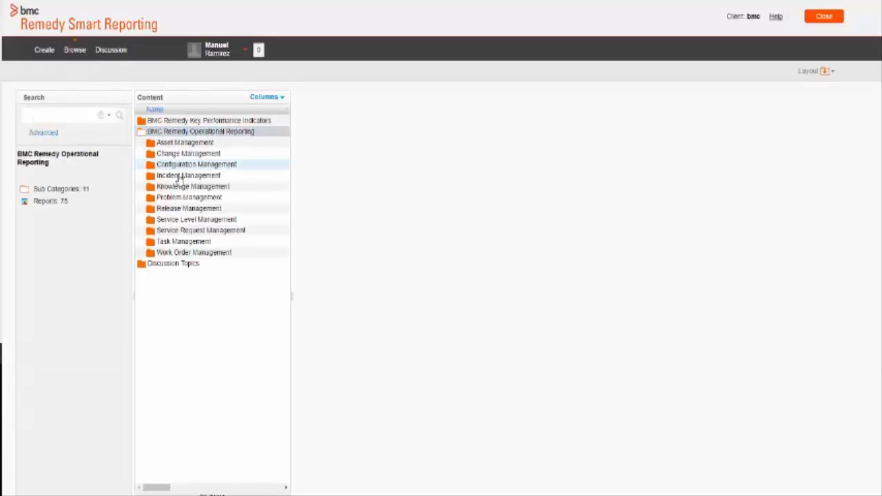
{"action": "left_click", "coordinate": [187, 175]}
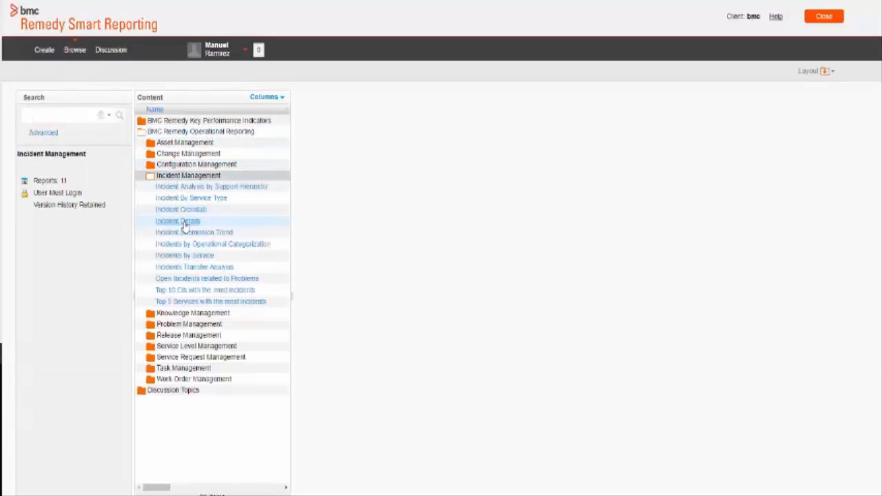
{"action": "double_click", "coordinate": [176, 220]}
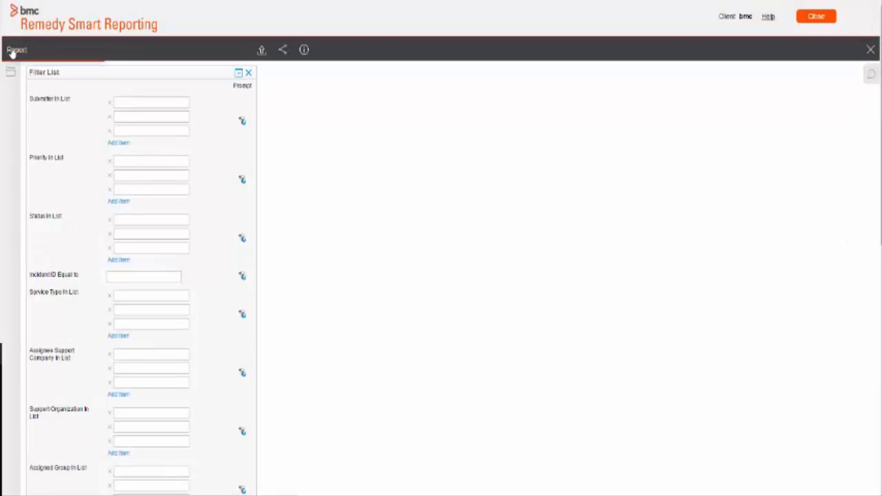
{"action": "mouse_move", "coordinate": [606, 80]}
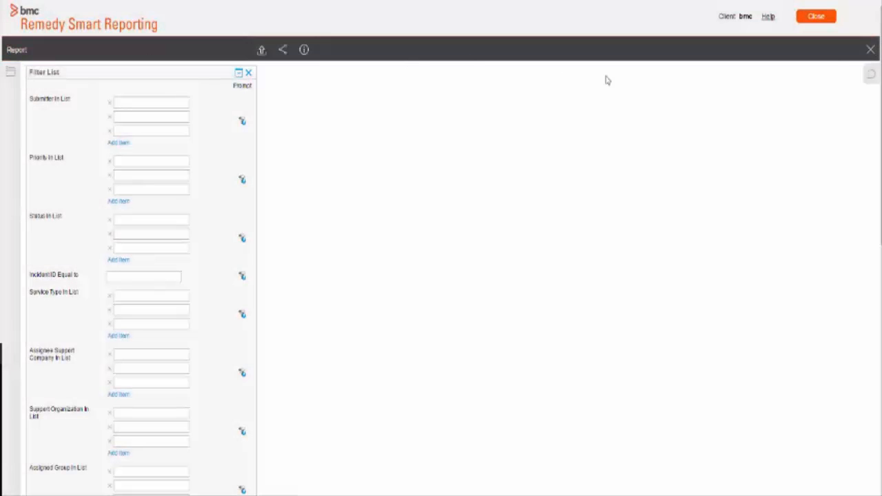